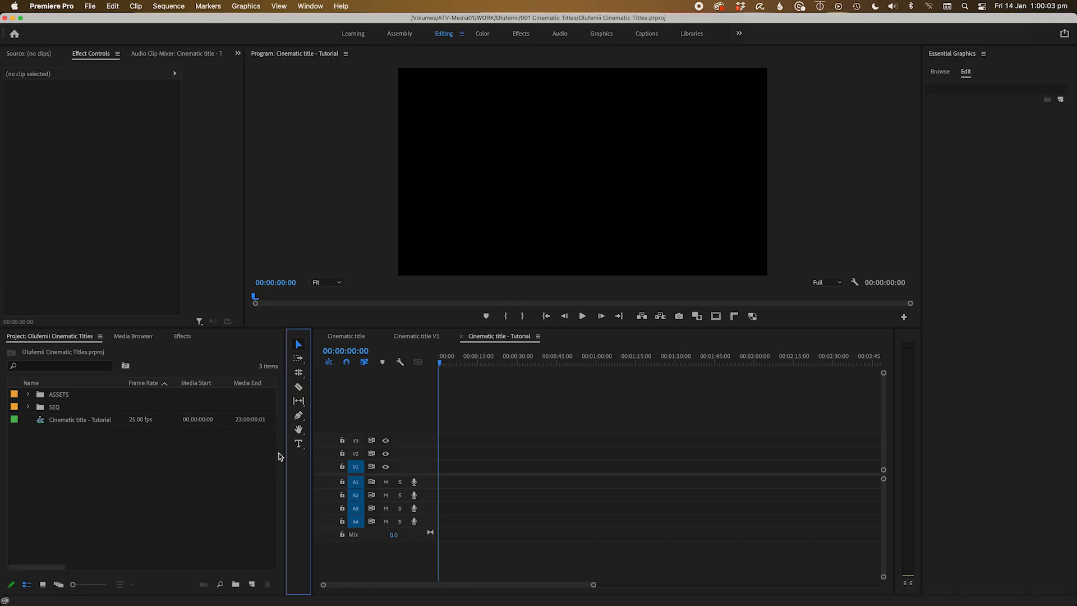
Add a 'cinematic title' text layer to the frame and select it in Essential Graphics.
{"action": "left_click", "coordinate": [299, 443]}
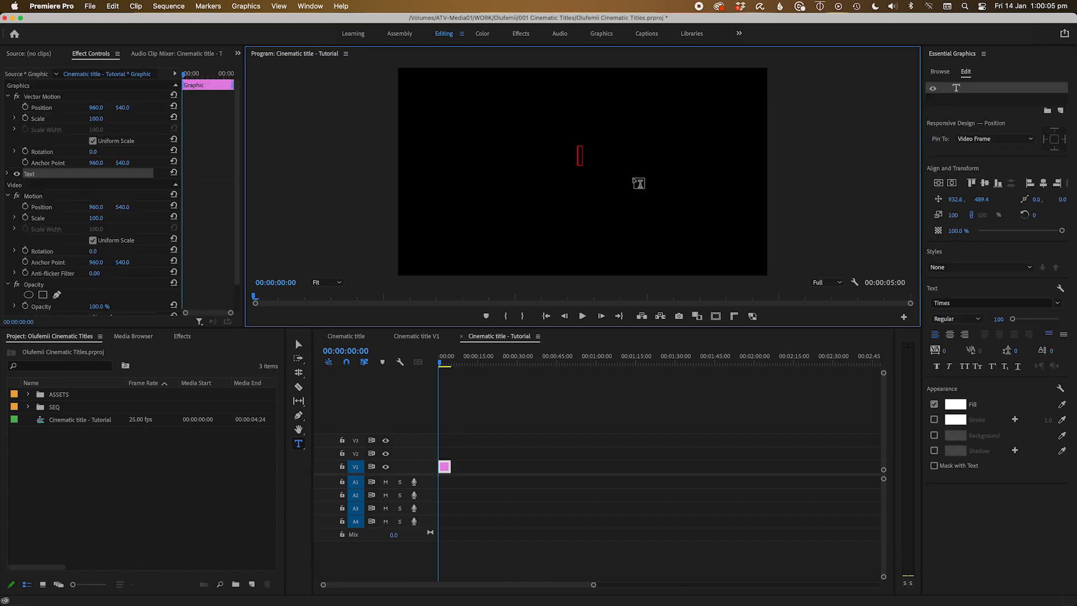
{"action": "type", "text": "cinematic title"}
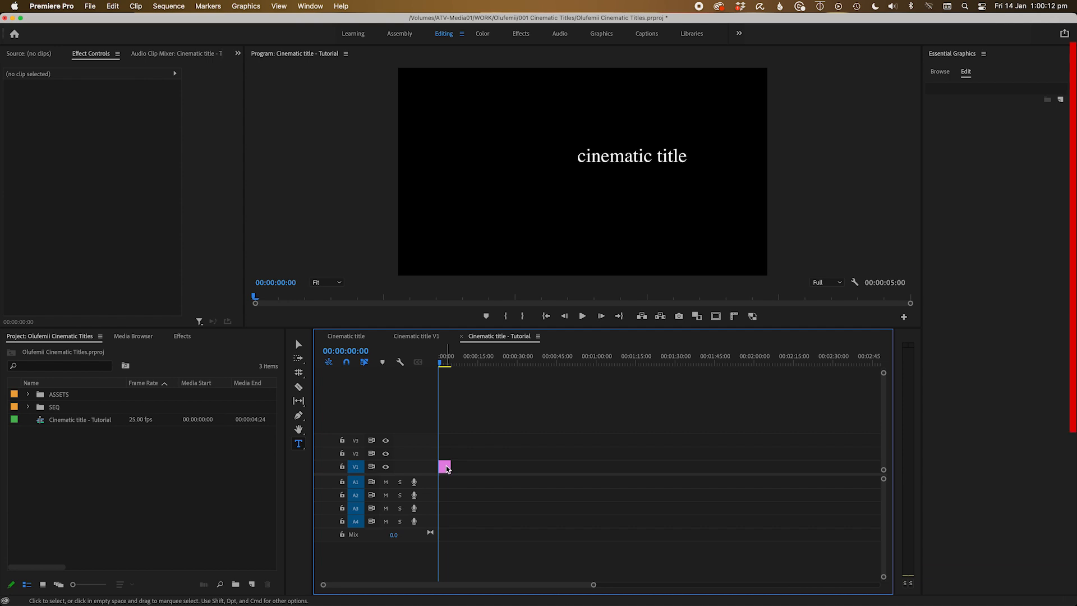
{"action": "left_click", "coordinate": [444, 467]}
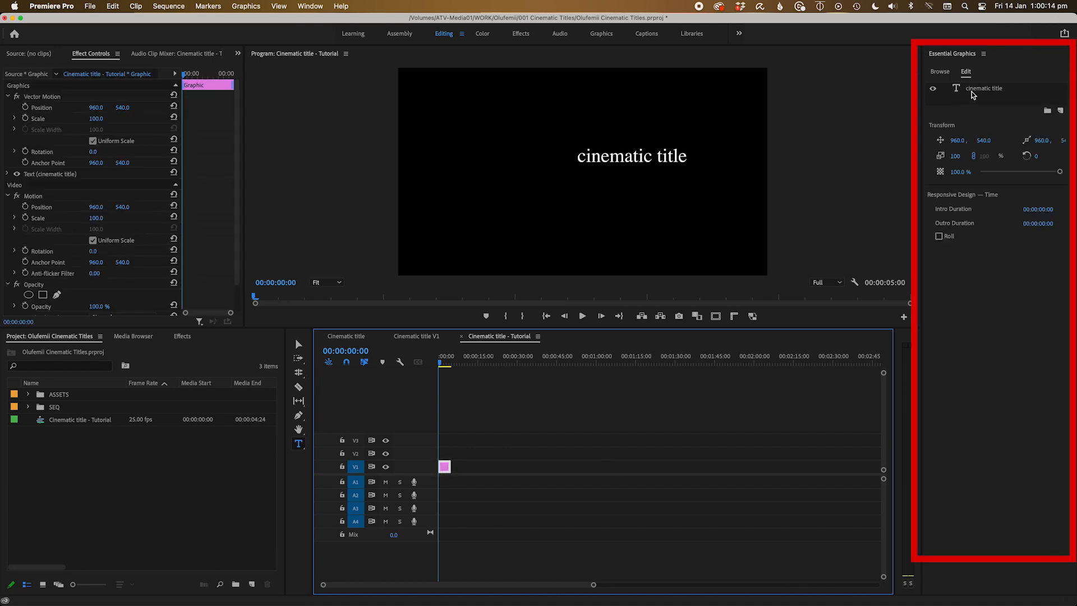
{"action": "left_click", "coordinate": [310, 6]}
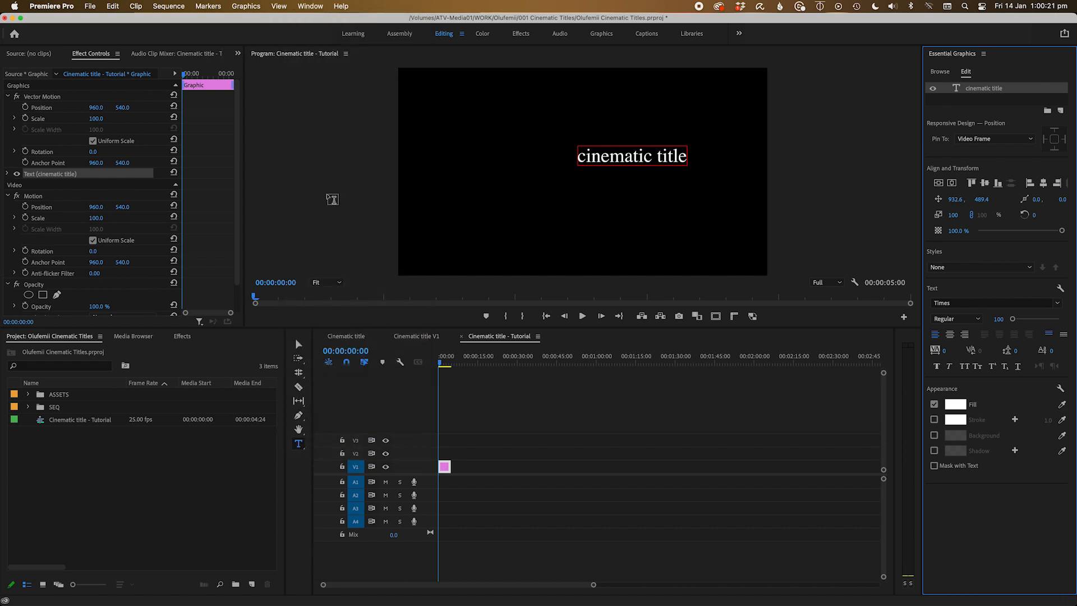
{"action": "mouse_move", "coordinate": [835, 312]}
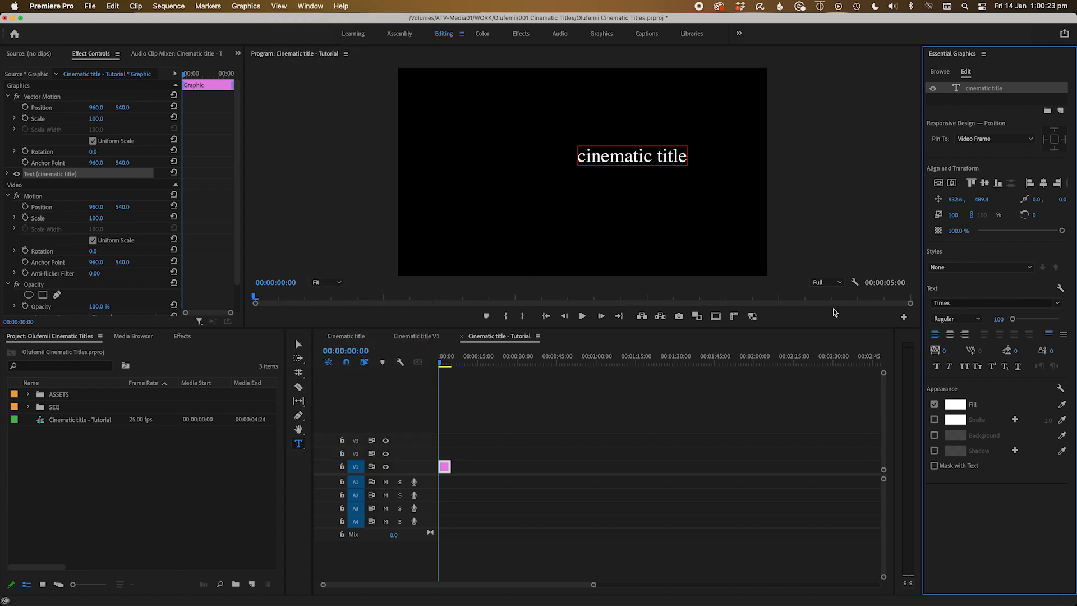
Centre-justify the title text and align it horizontally centred in the frame.
{"action": "left_click", "coordinate": [949, 335]}
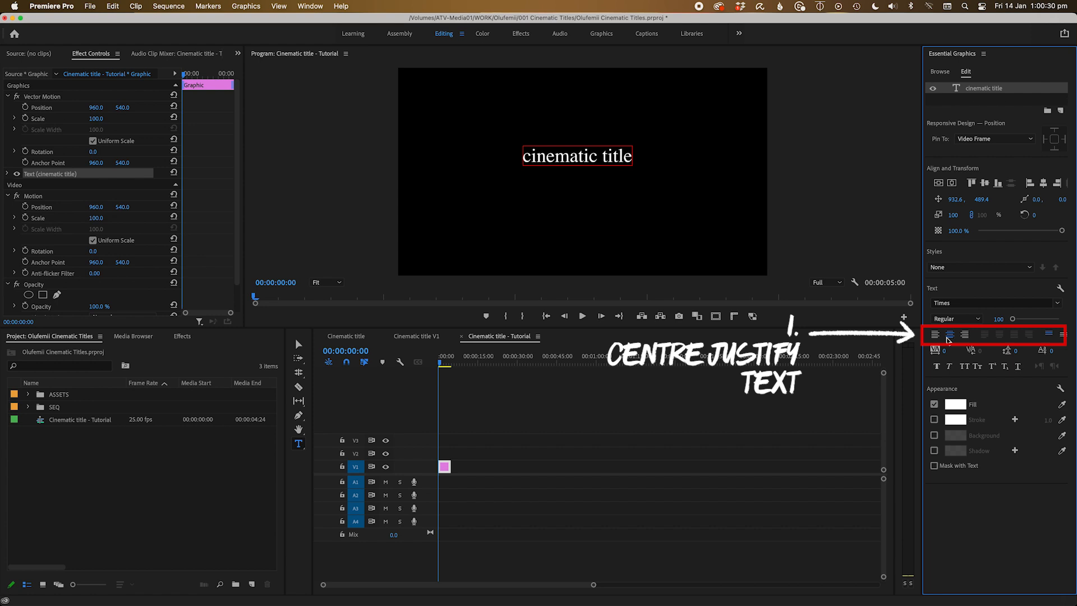
{"action": "left_click", "coordinate": [951, 183]}
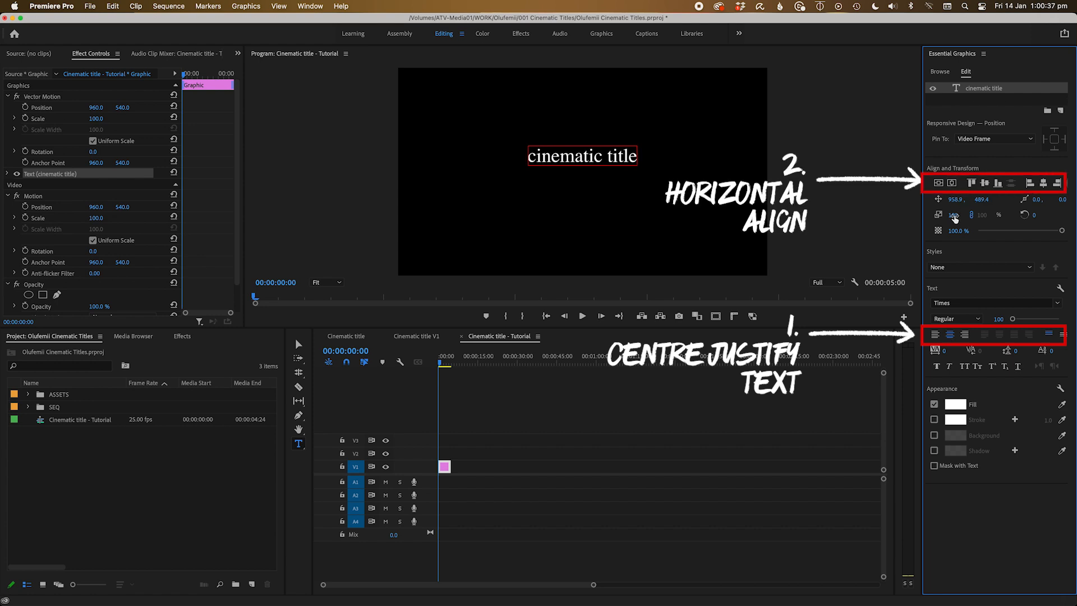
{"action": "left_click", "coordinate": [992, 303]}
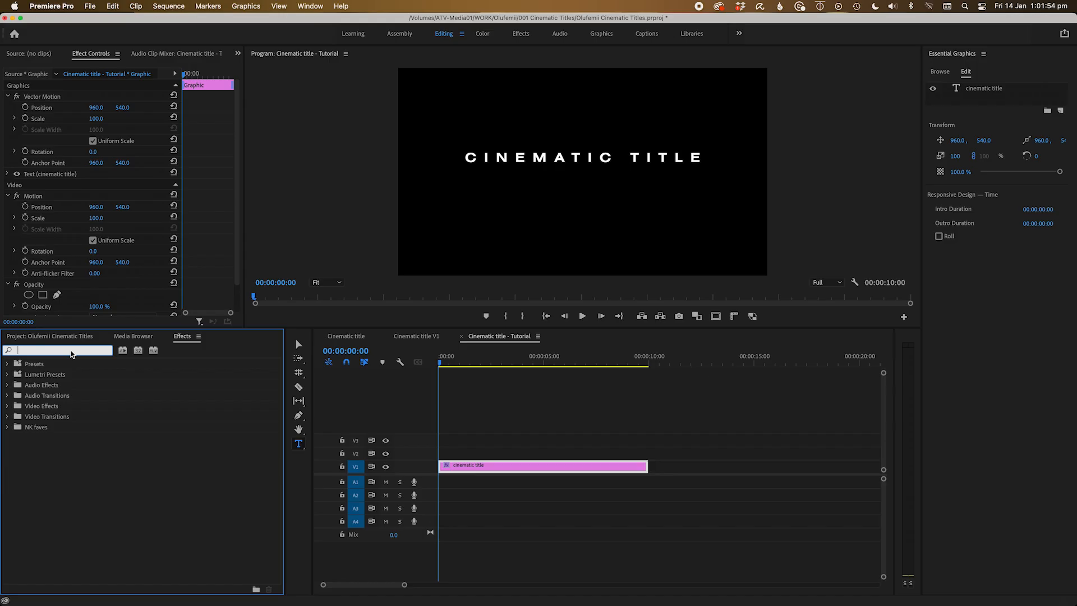
Apply the Ramp effect to the title clip so its letters fade grey to white.
{"action": "type", "text": "ramp"}
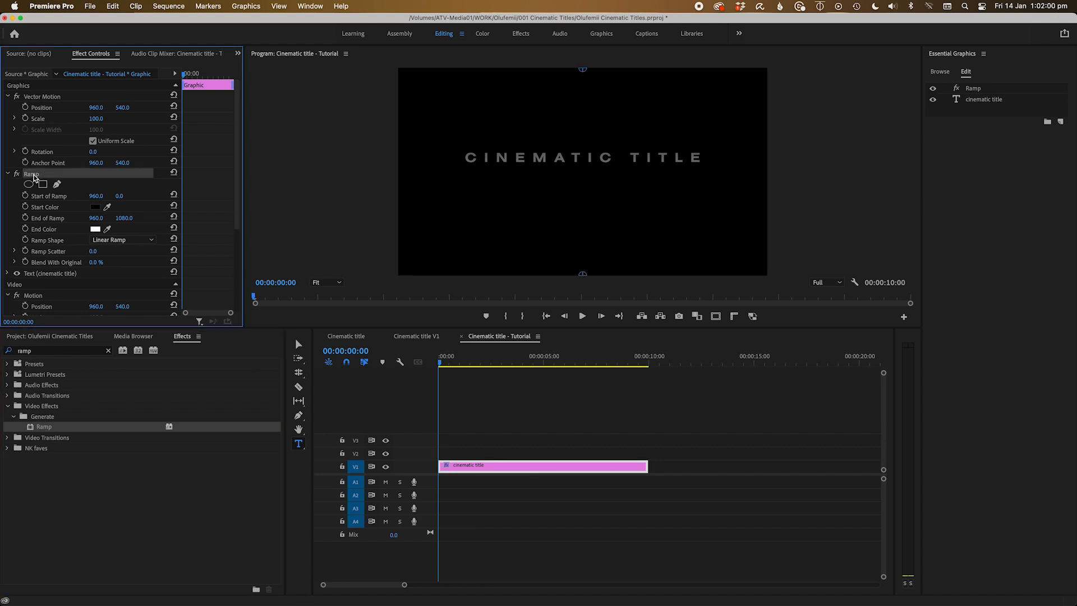
{"action": "mouse_move", "coordinate": [575, 233]}
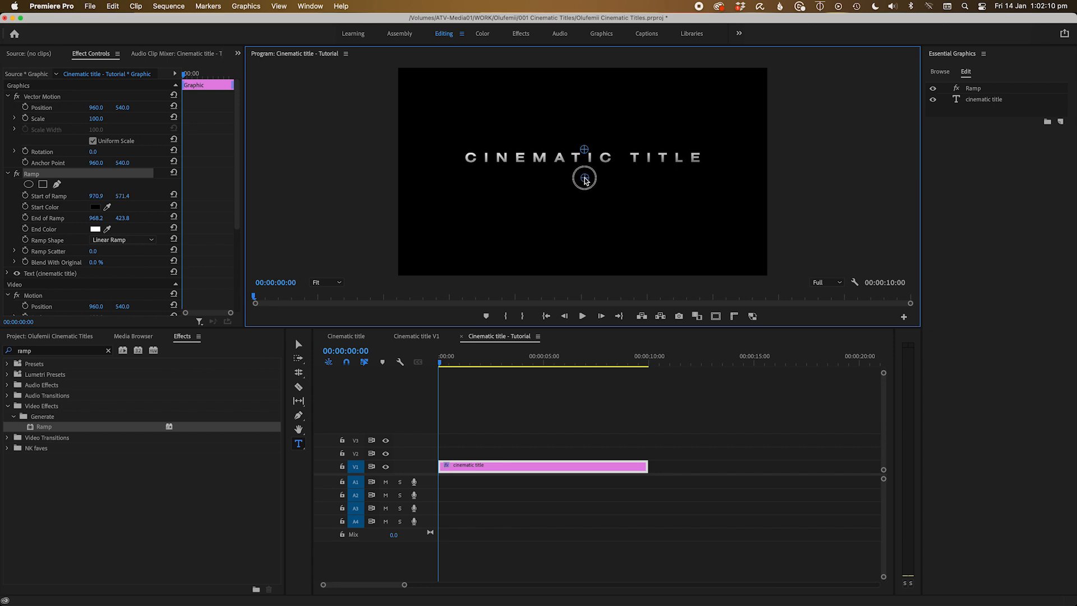
{"action": "left_click", "coordinate": [1059, 101]}
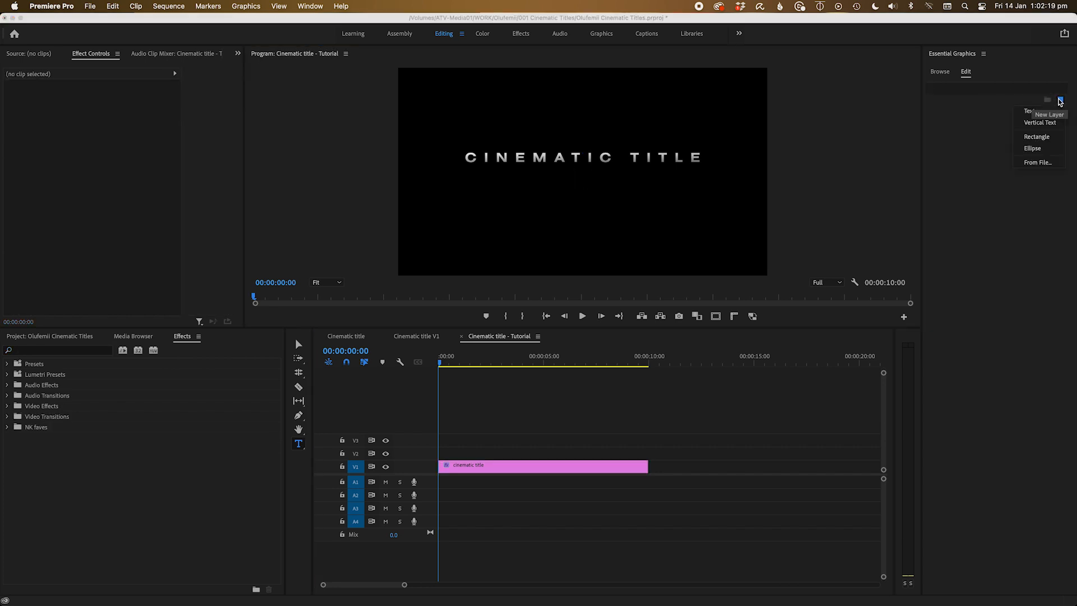
Add a rectangle layer and use its Video 2 track as the title's track matte.
{"action": "left_click", "coordinate": [1037, 136]}
{"action": "type", "text": "track"}
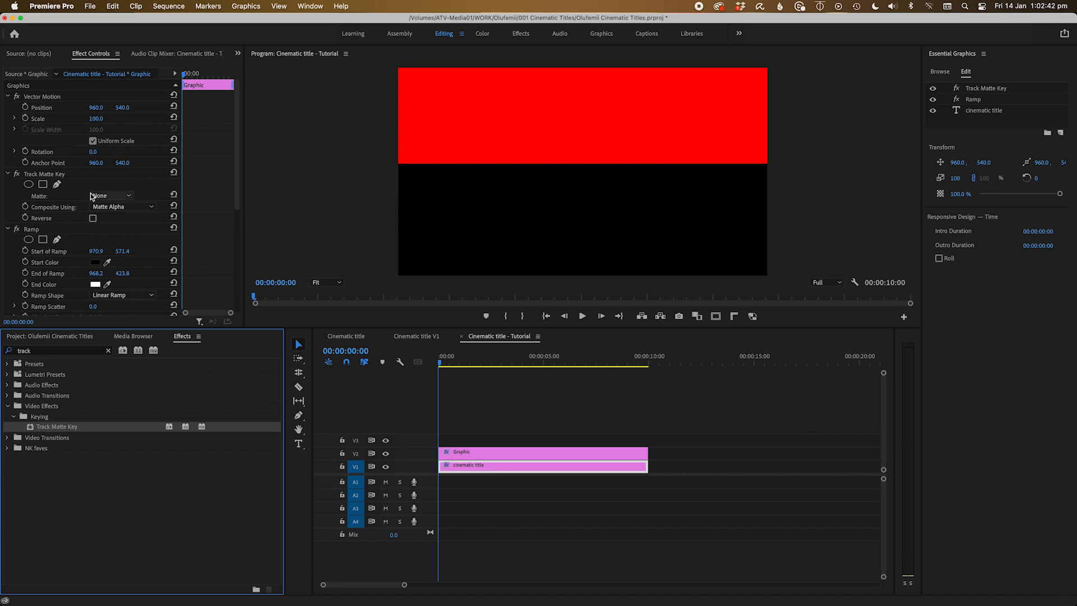
{"action": "left_click", "coordinate": [110, 196]}
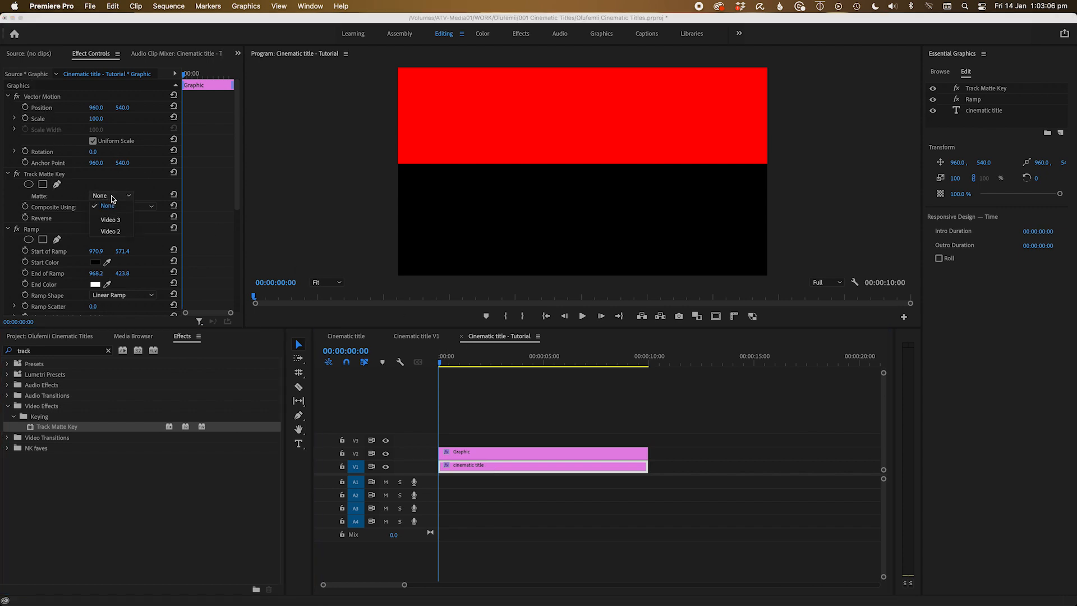
{"action": "left_click", "coordinate": [110, 231]}
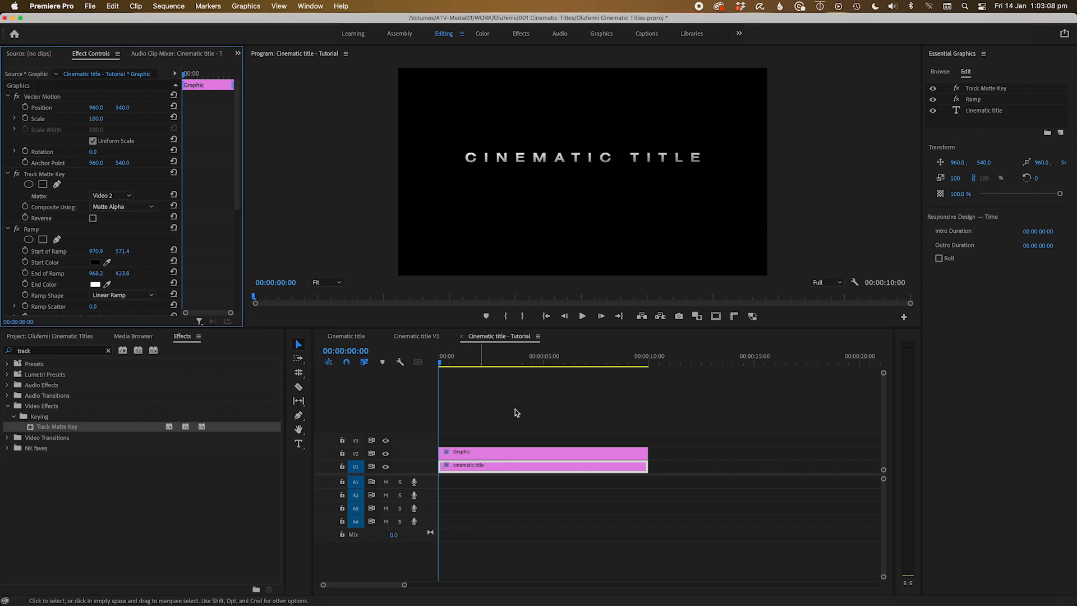
{"action": "mouse_move", "coordinate": [515, 419]}
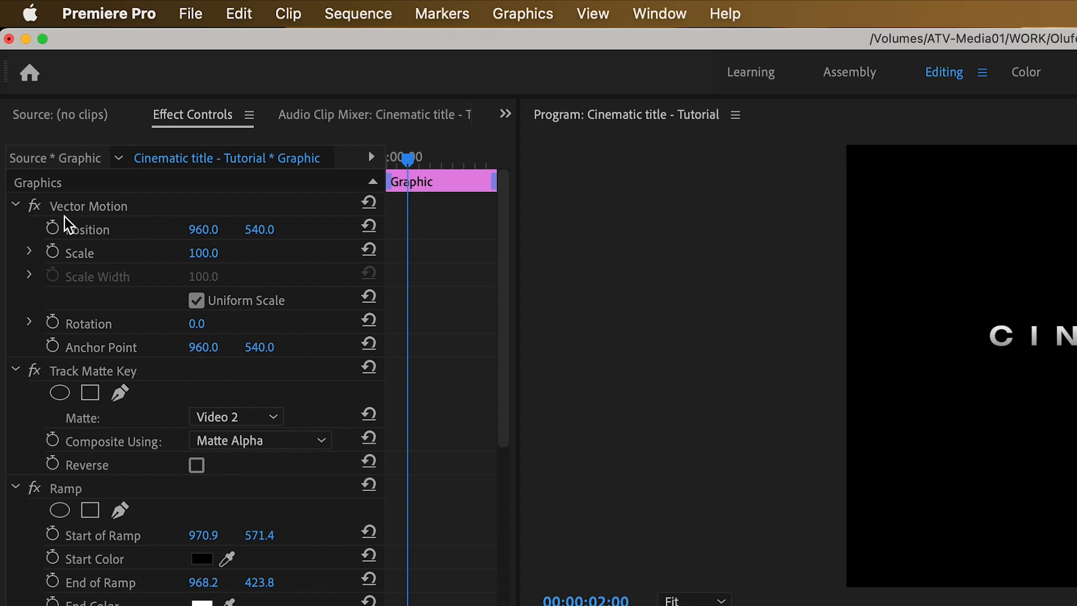
Keyframe Position from a lower start value and set the keyframe to Ease In.
{"action": "left_click", "coordinate": [52, 227]}
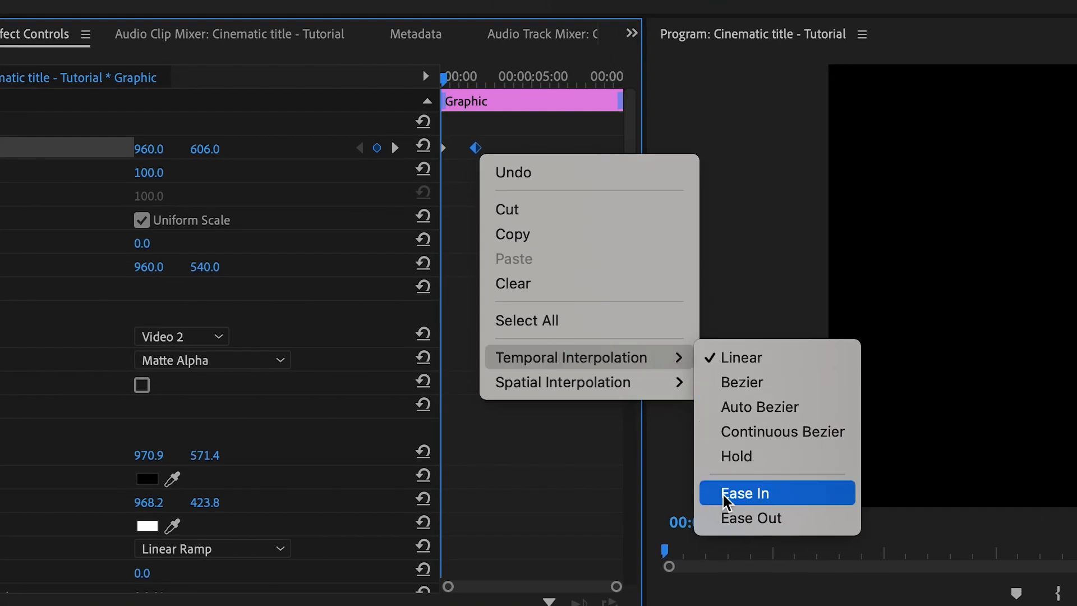
{"action": "left_click", "coordinate": [744, 493]}
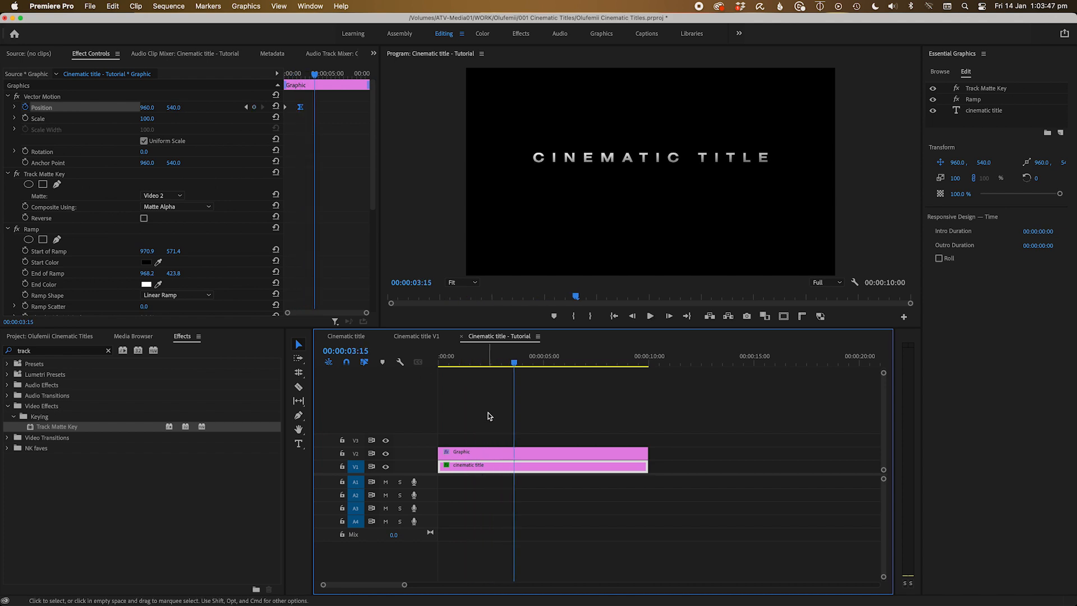
Add a second rectangle layer and start keyframing its Shape Path.
{"action": "left_click", "coordinate": [1060, 101]}
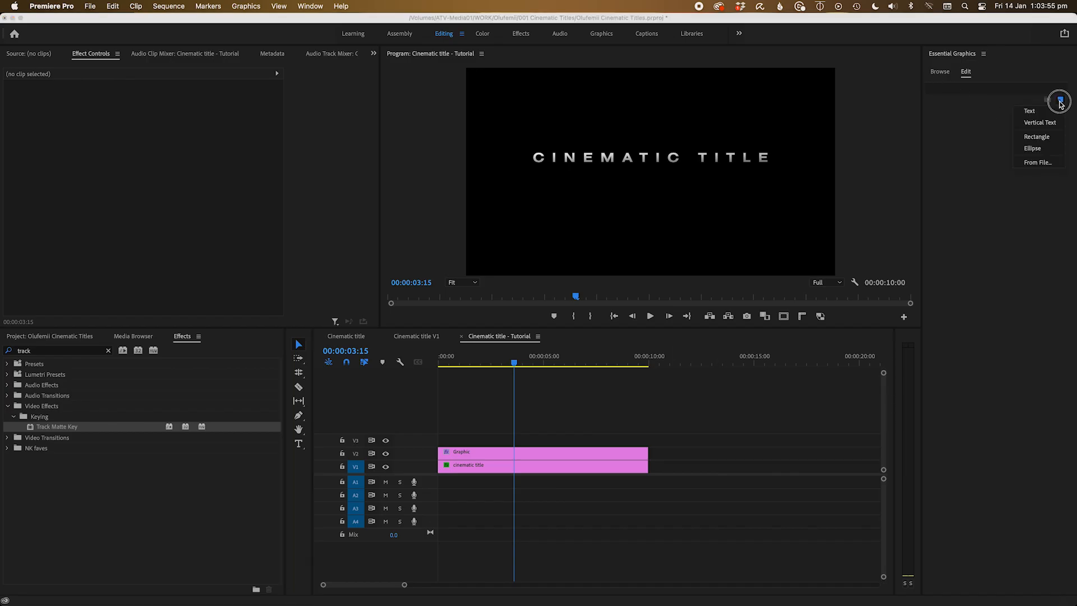
{"action": "left_click", "coordinate": [1037, 136]}
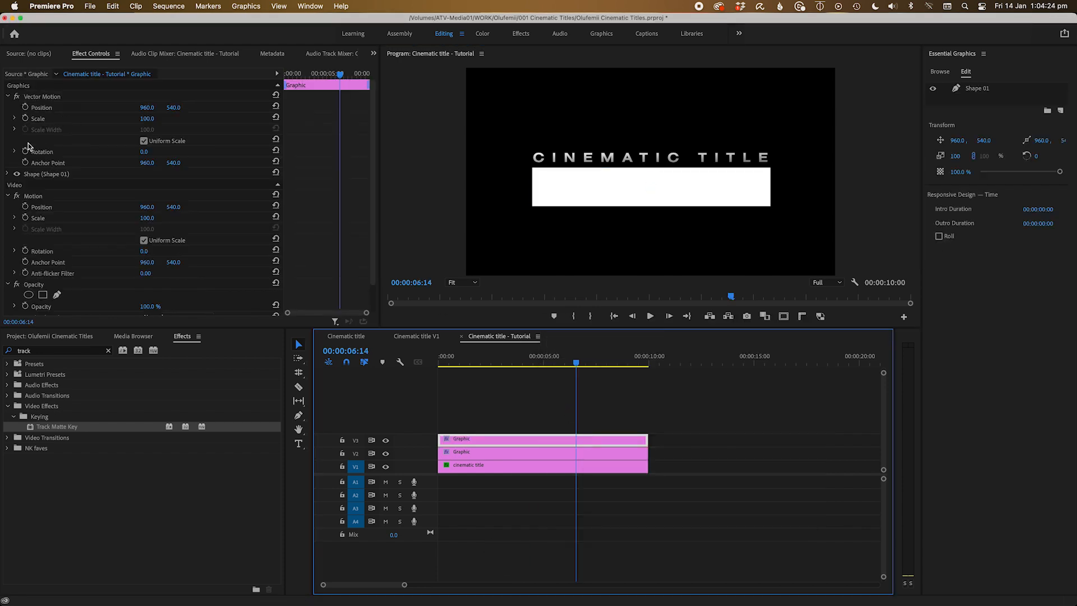
{"action": "left_click", "coordinate": [15, 174]}
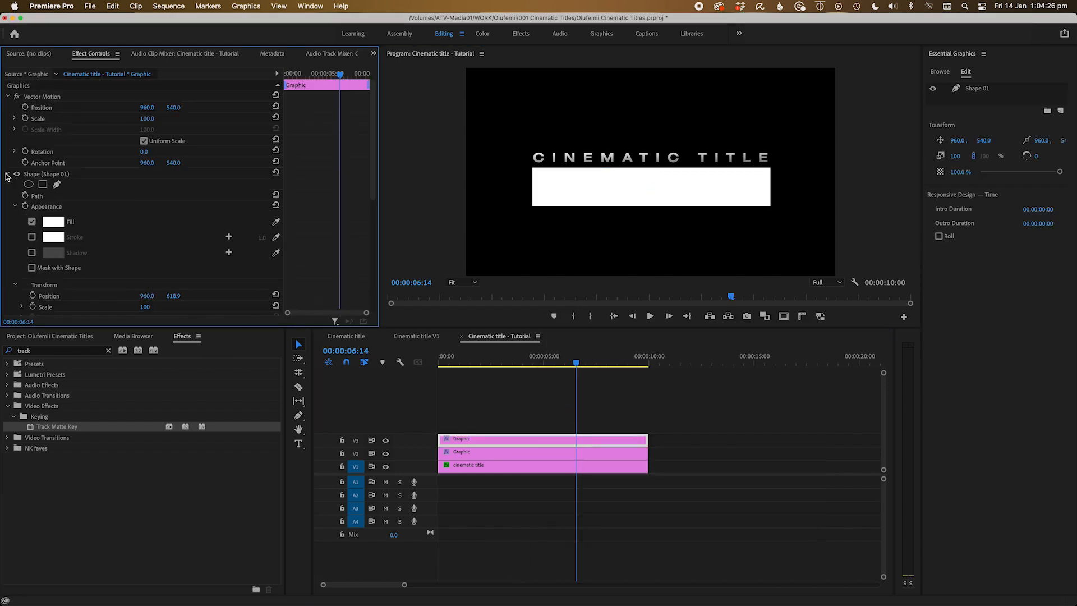
{"action": "left_click", "coordinate": [37, 196]}
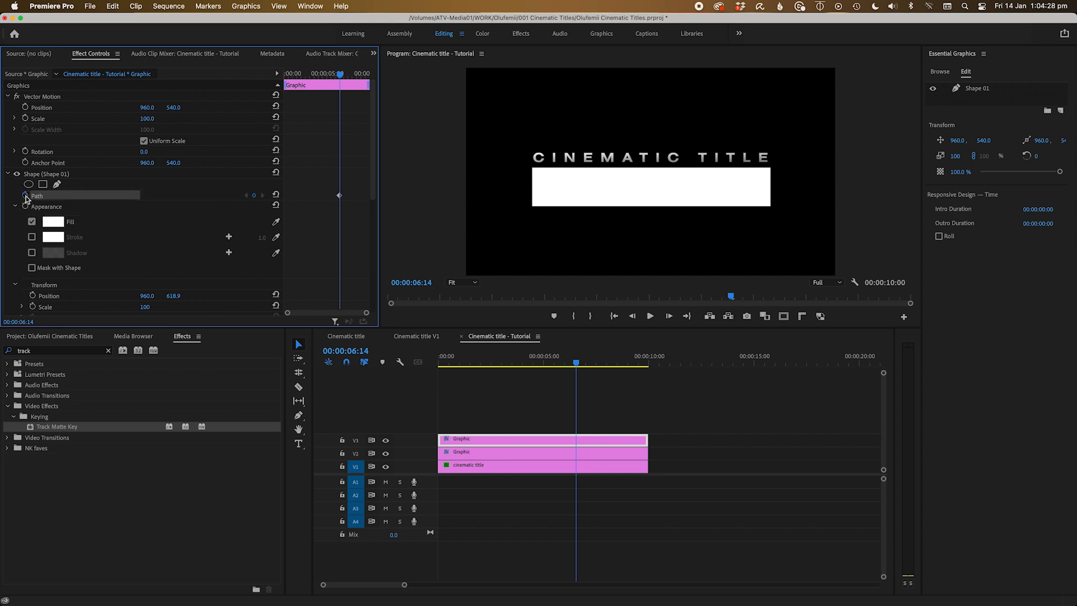
{"action": "left_click", "coordinate": [438, 362]}
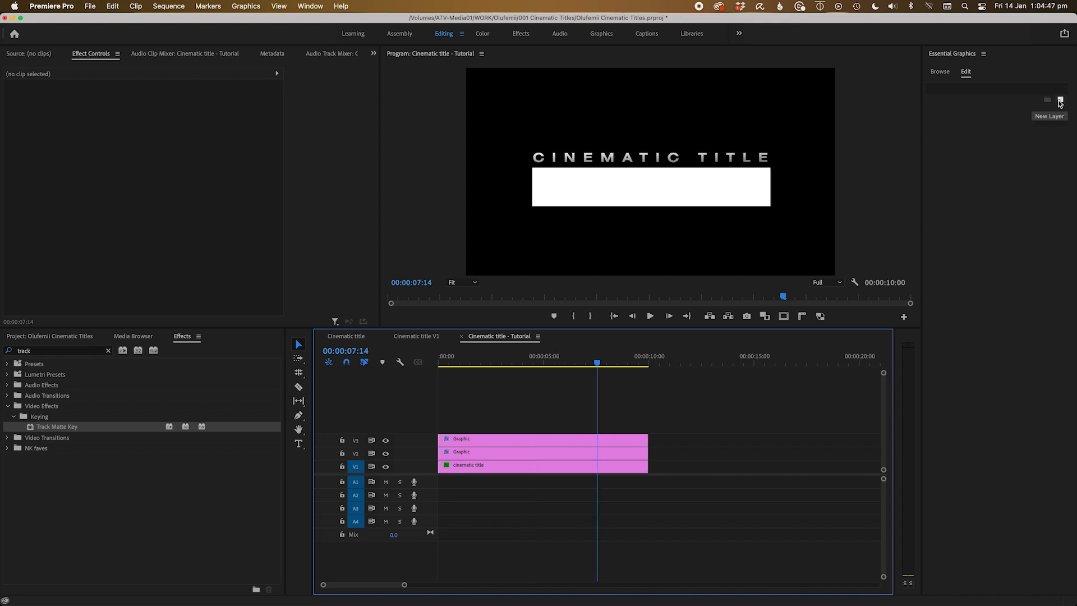
Add a red-filled rectangle layer as the track matte for the animated rectangle.
{"action": "left_click", "coordinate": [1060, 101]}
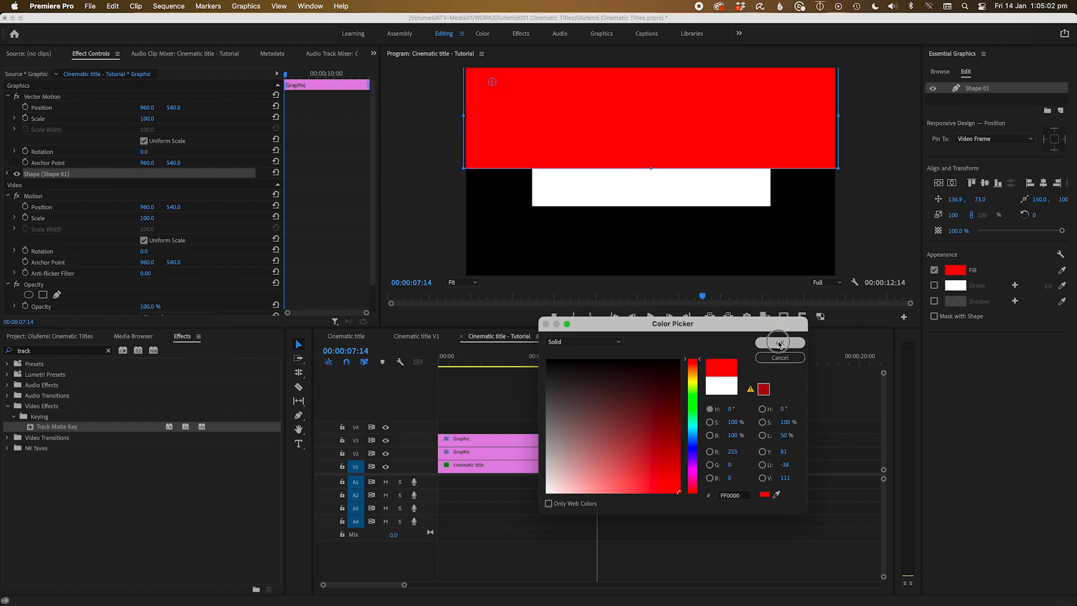
{"action": "left_click", "coordinate": [779, 343]}
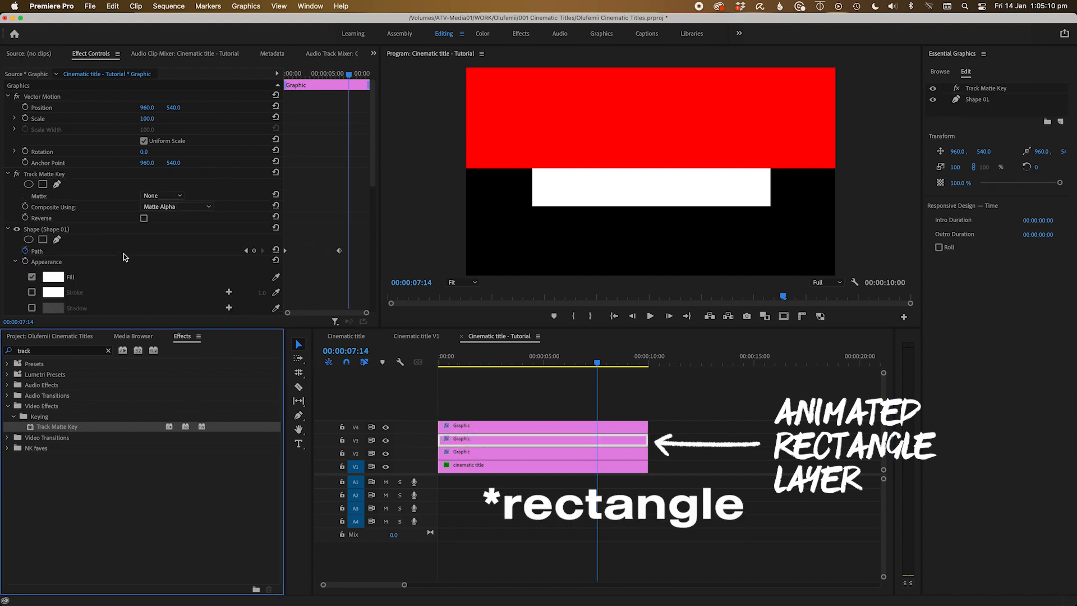
{"action": "left_click", "coordinate": [160, 195]}
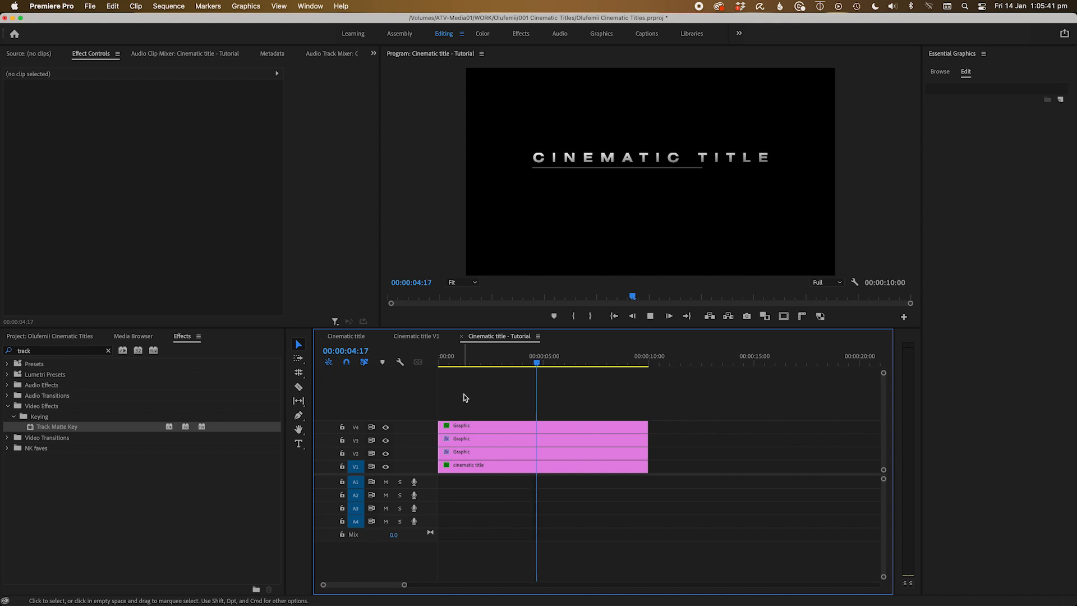
Type the subtitle 'THAT DOESN'T SUCK' and select its text for font styling.
{"action": "left_click", "coordinate": [543, 438]}
{"action": "type", "text": "that doesn't suck"}
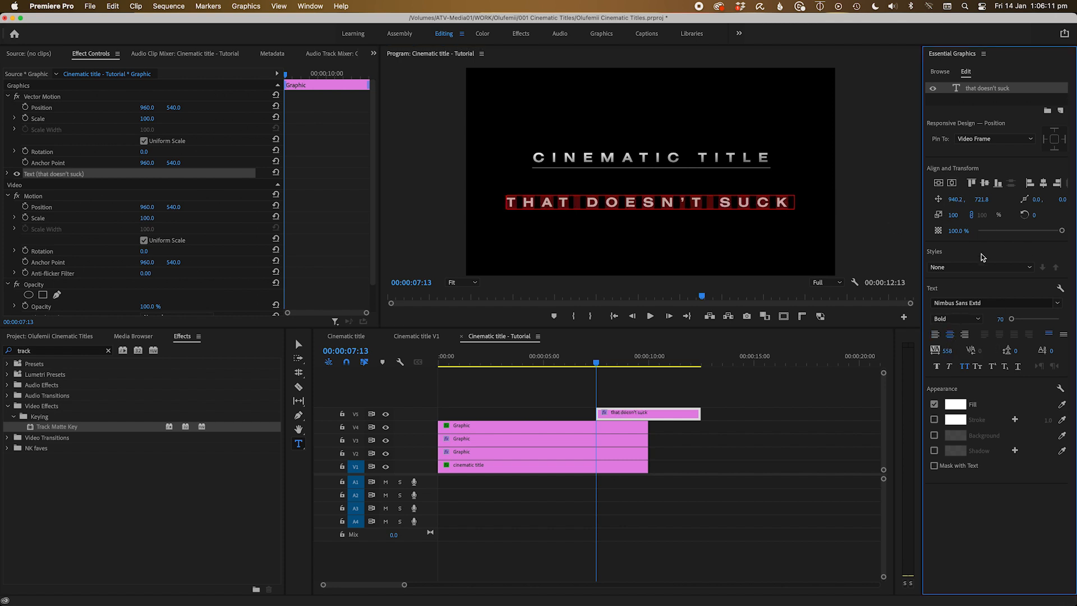
{"action": "triple_click", "coordinate": [1000, 318]}
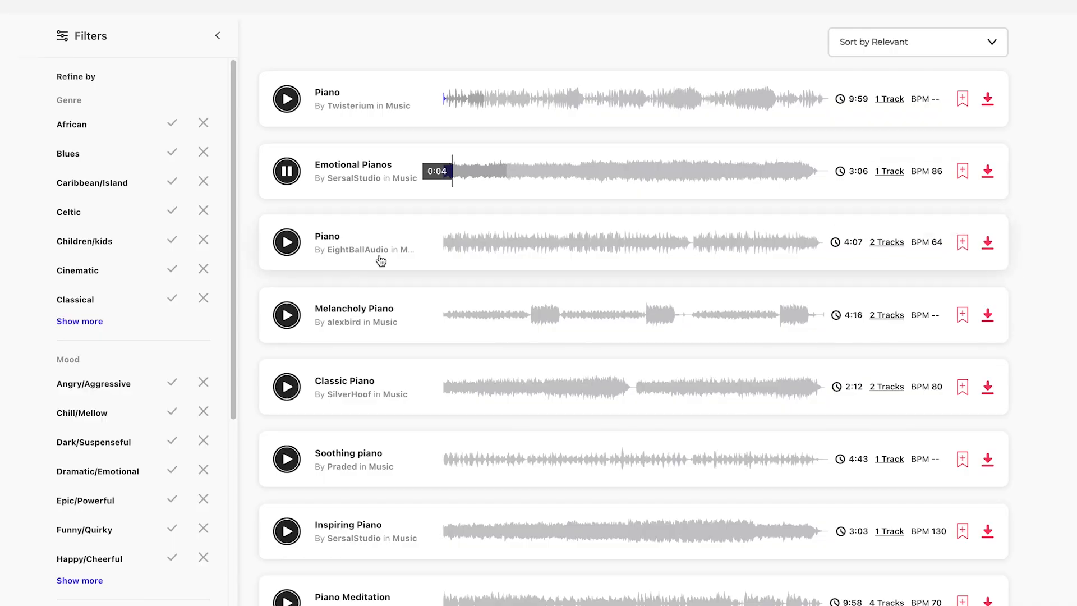
Preview another piano track from the Envato Elements search results.
{"action": "left_click", "coordinate": [287, 242]}
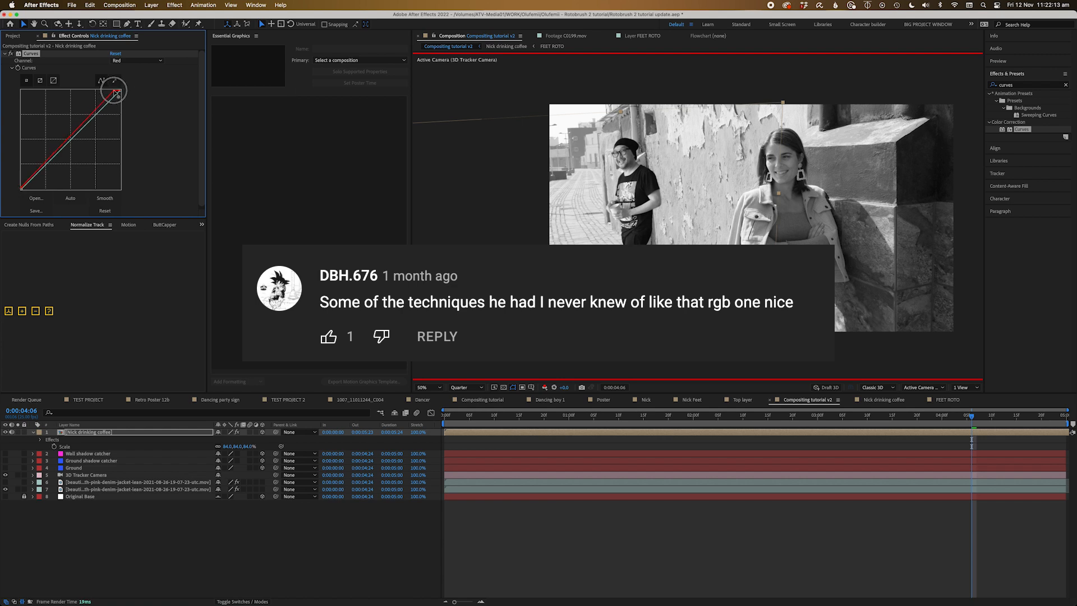
Reshape the red channel curve, then switch Curves to the green channel.
{"action": "left_click_drag", "start_coordinate": [117, 93], "coordinate": [19, 184]}
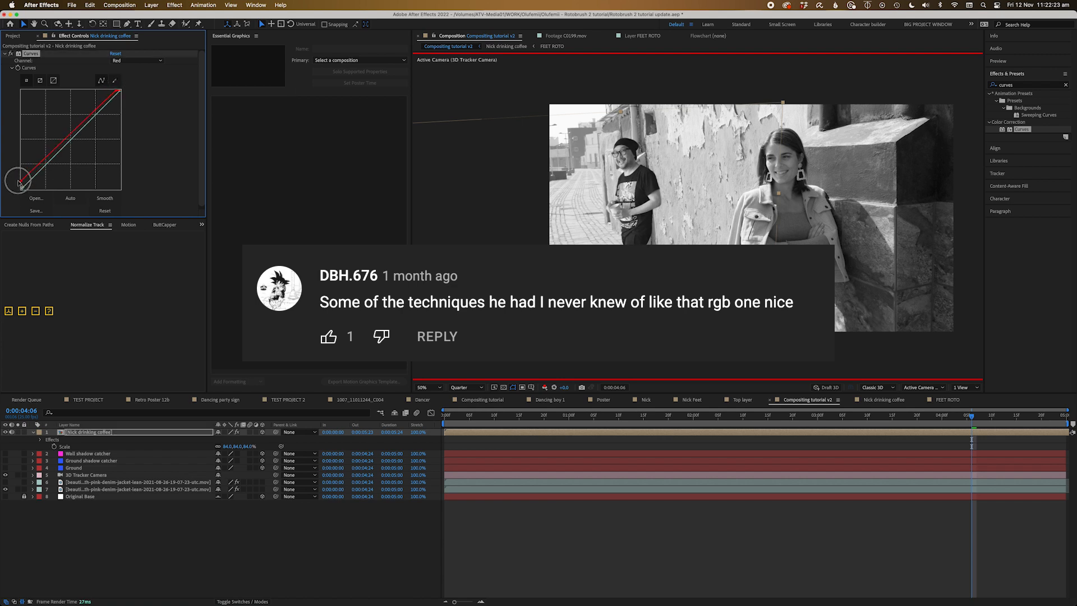
{"action": "left_click", "coordinate": [135, 60]}
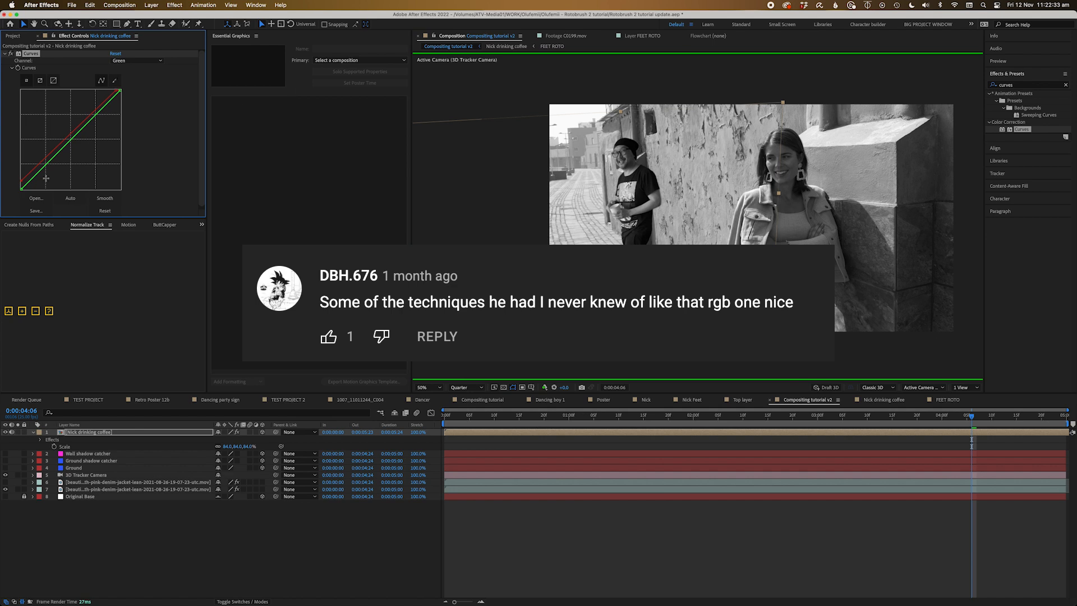
{"action": "left_click", "coordinate": [466, 387]}
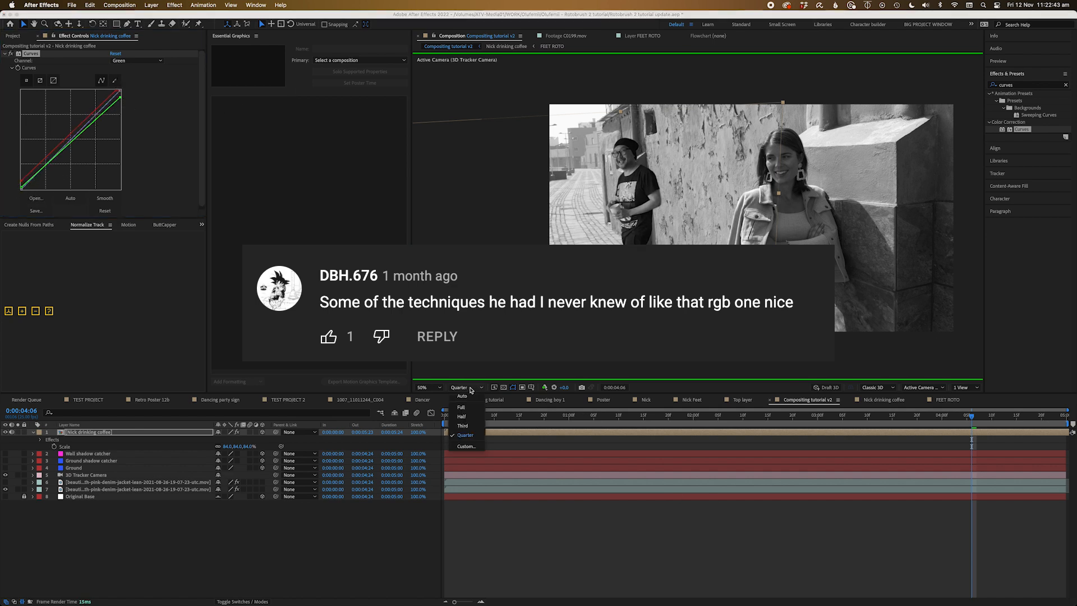